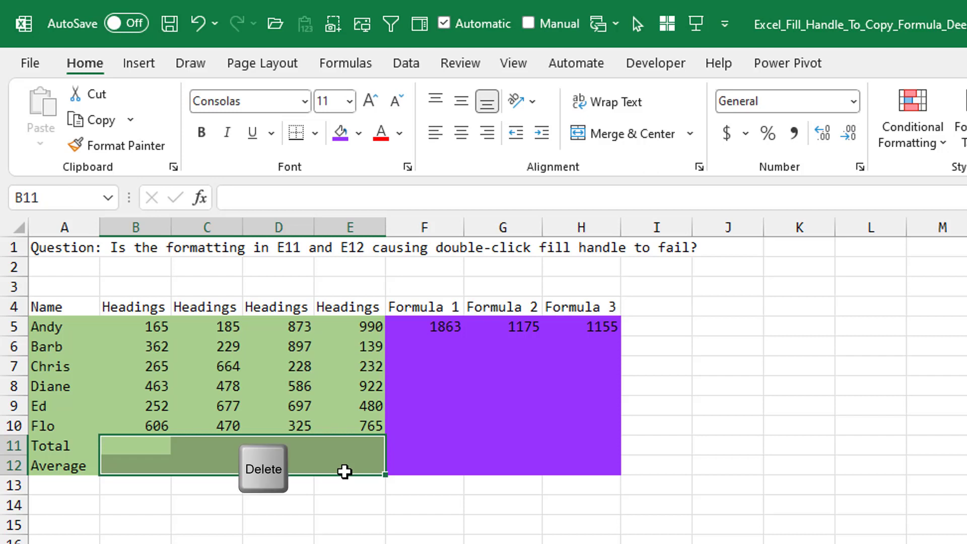
{"action": "mouse_move", "coordinate": [422, 456]}
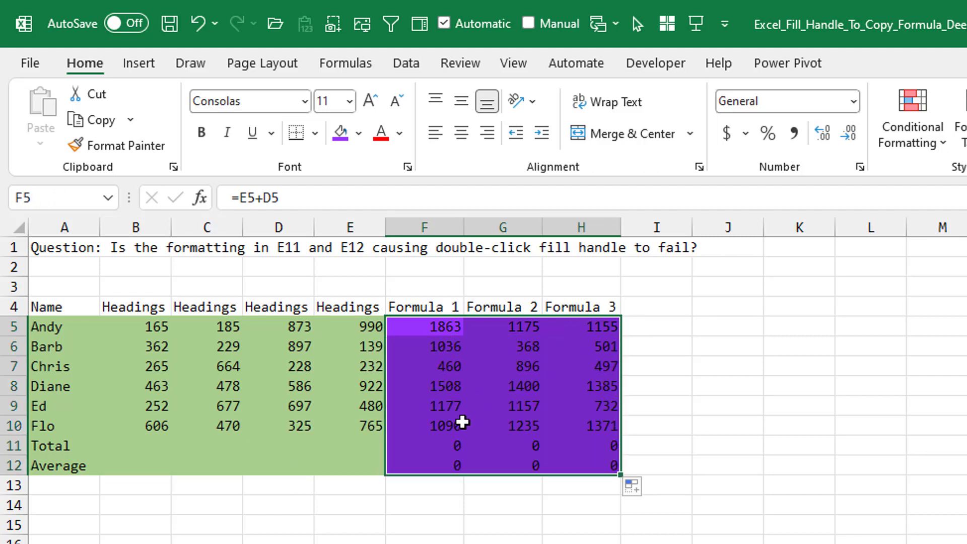
{"action": "mouse_move", "coordinate": [454, 464]}
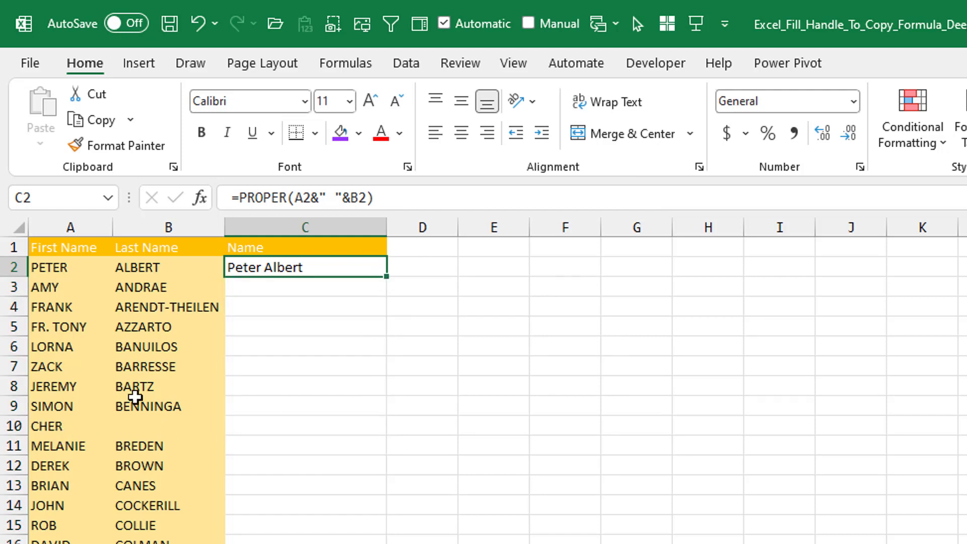
{"action": "mouse_move", "coordinate": [149, 427]}
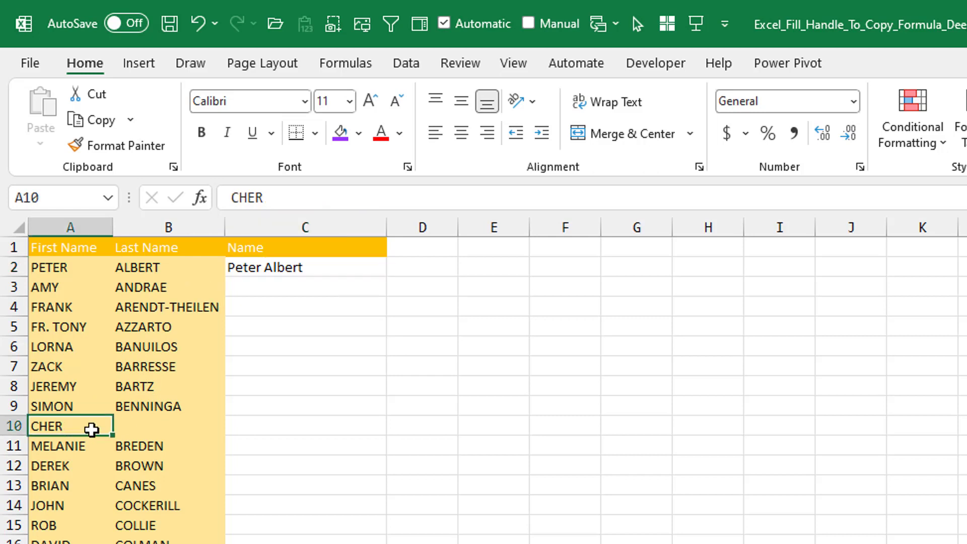
{"action": "mouse_move", "coordinate": [149, 425]}
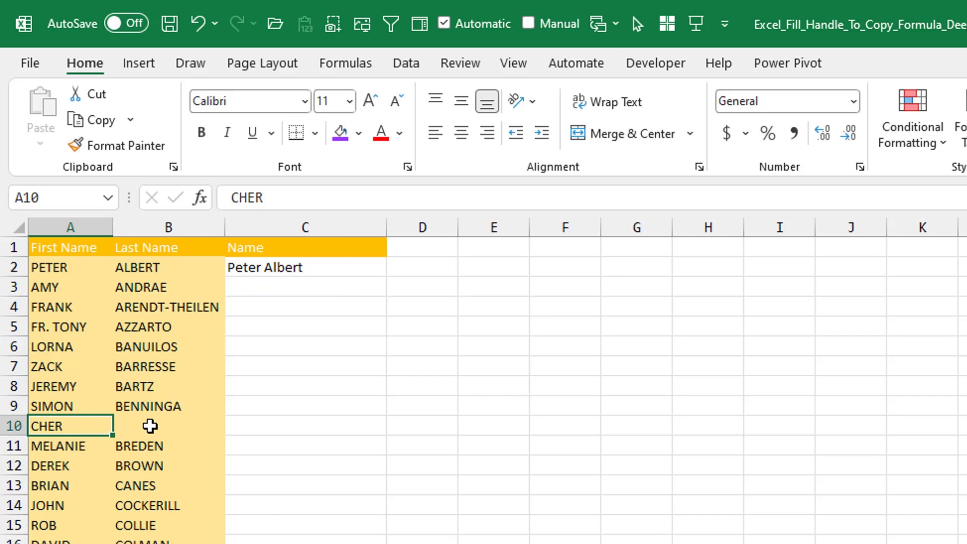
Select the PROPER name formula in C2 and fill it down the whole Name list.
{"action": "left_click", "coordinate": [304, 266]}
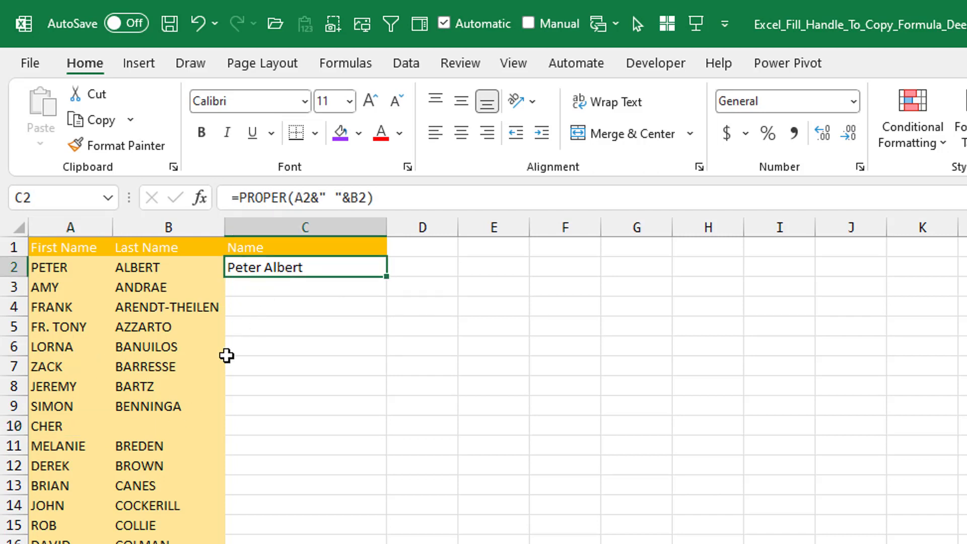
{"action": "mouse_move", "coordinate": [247, 411]}
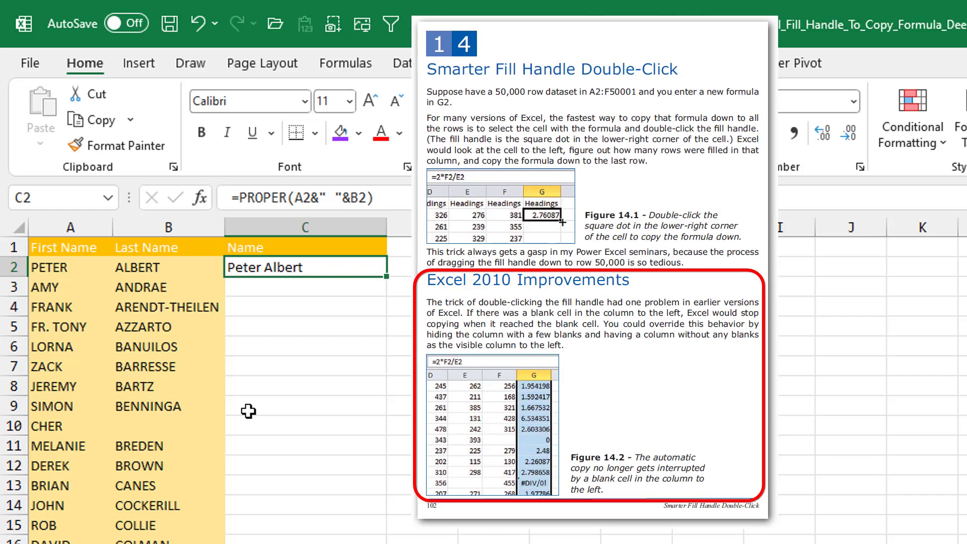
{"action": "mouse_move", "coordinate": [388, 283]}
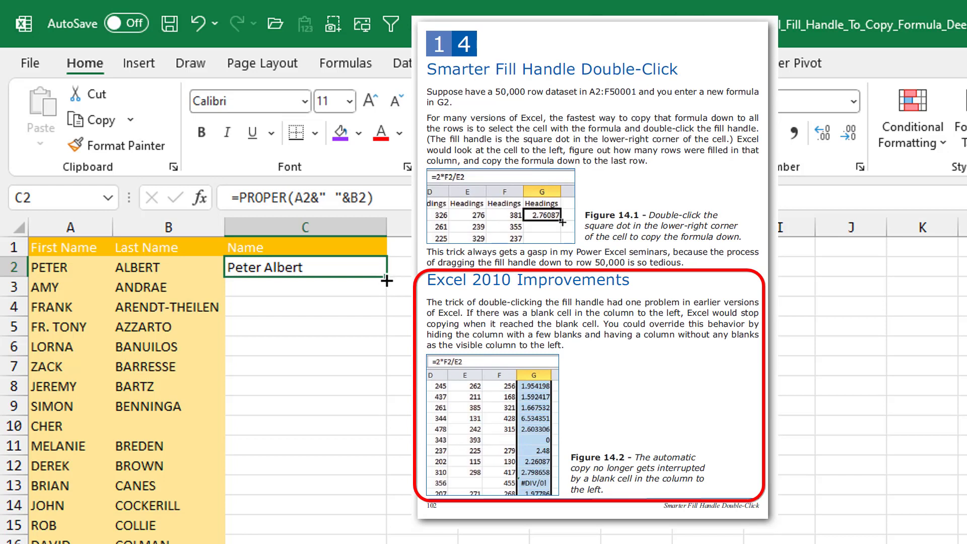
{"action": "double_click", "coordinate": [387, 281]}
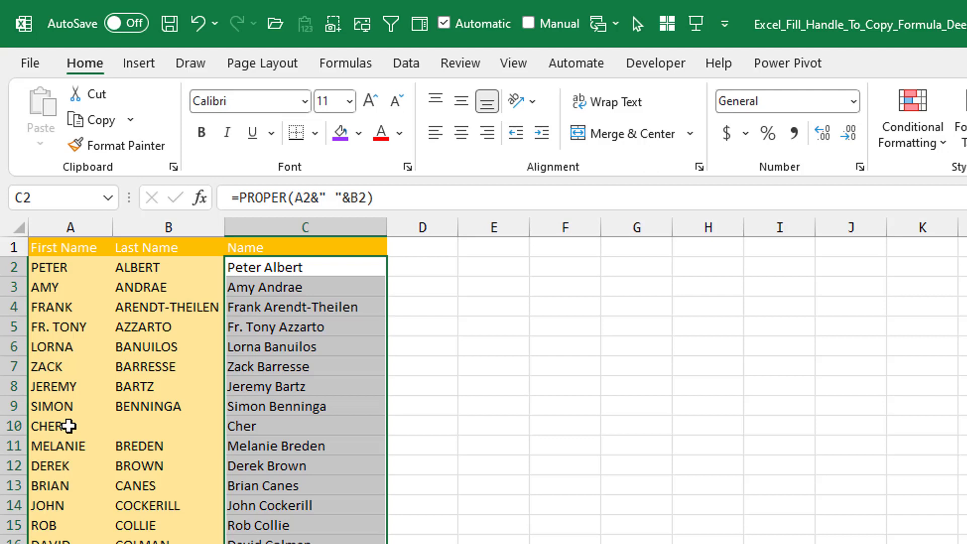
{"action": "mouse_move", "coordinate": [143, 425]}
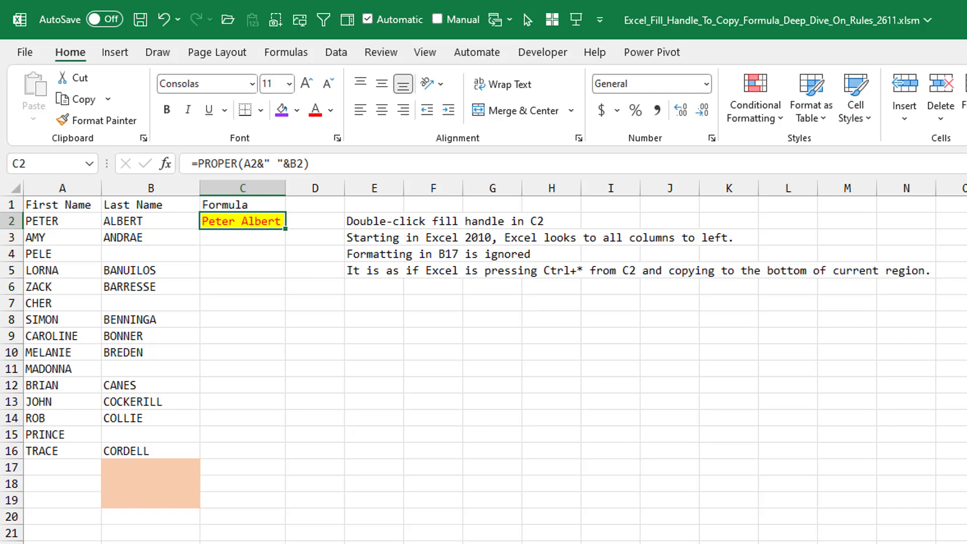
{"action": "mouse_move", "coordinate": [232, 231]}
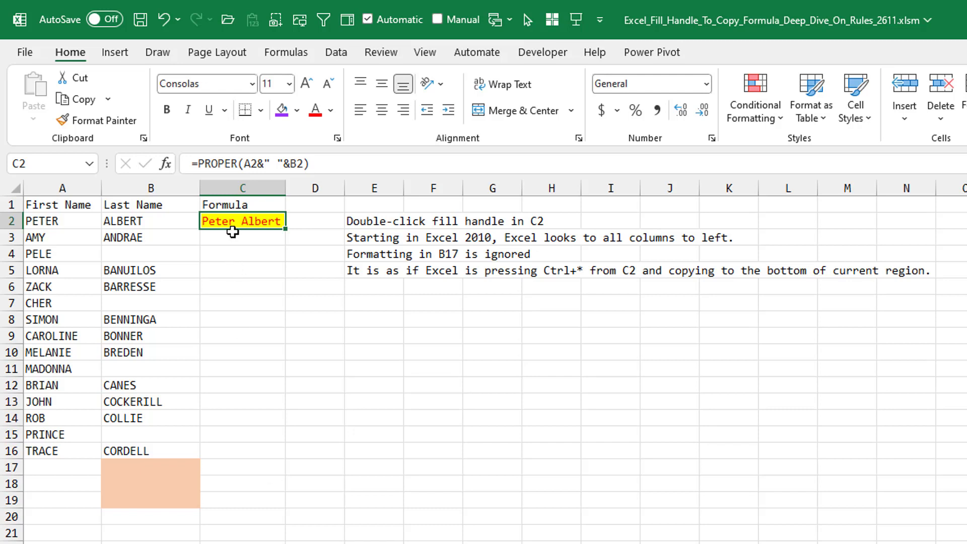
{"action": "mouse_move", "coordinate": [285, 230]}
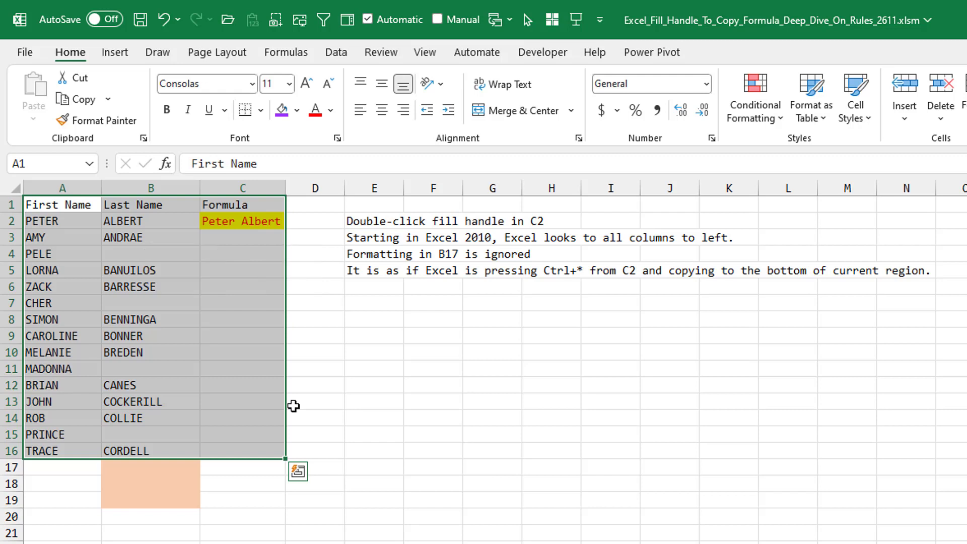
{"action": "mouse_move", "coordinate": [100, 461]}
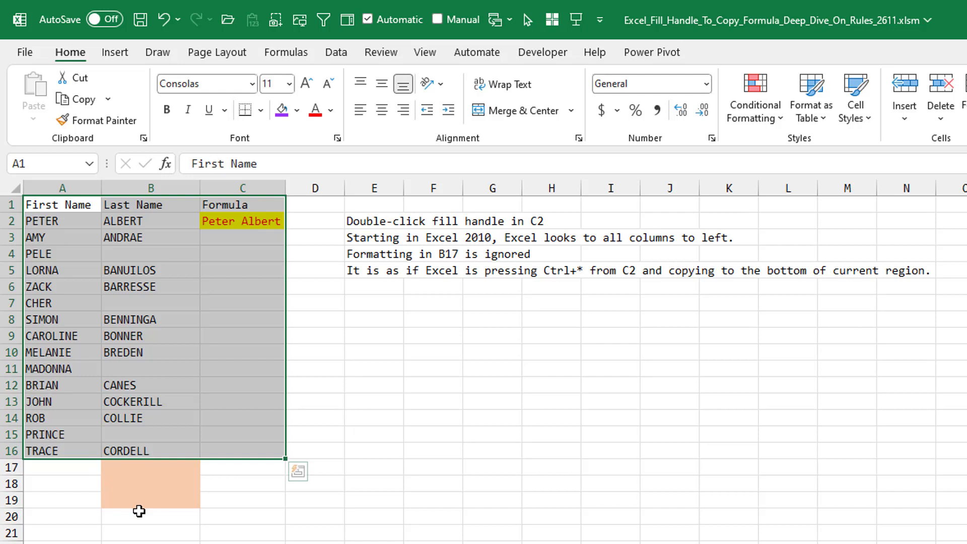
{"action": "left_click", "coordinate": [240, 220]}
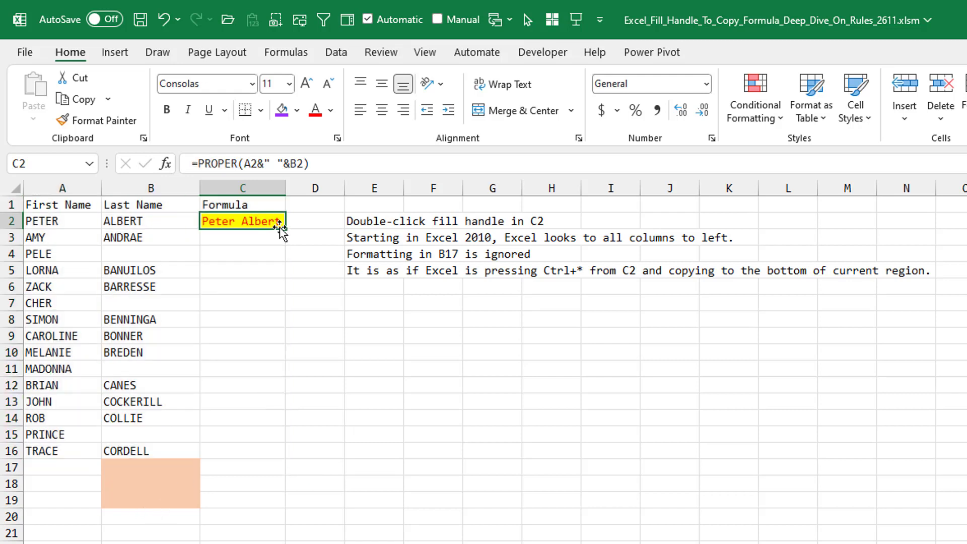
{"action": "double_click", "coordinate": [282, 229]}
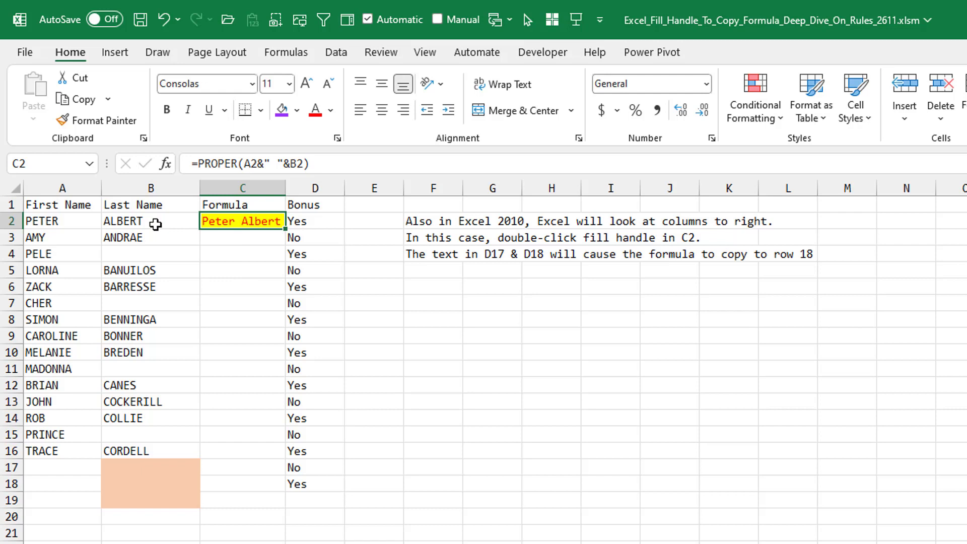
{"action": "mouse_move", "coordinate": [303, 223]}
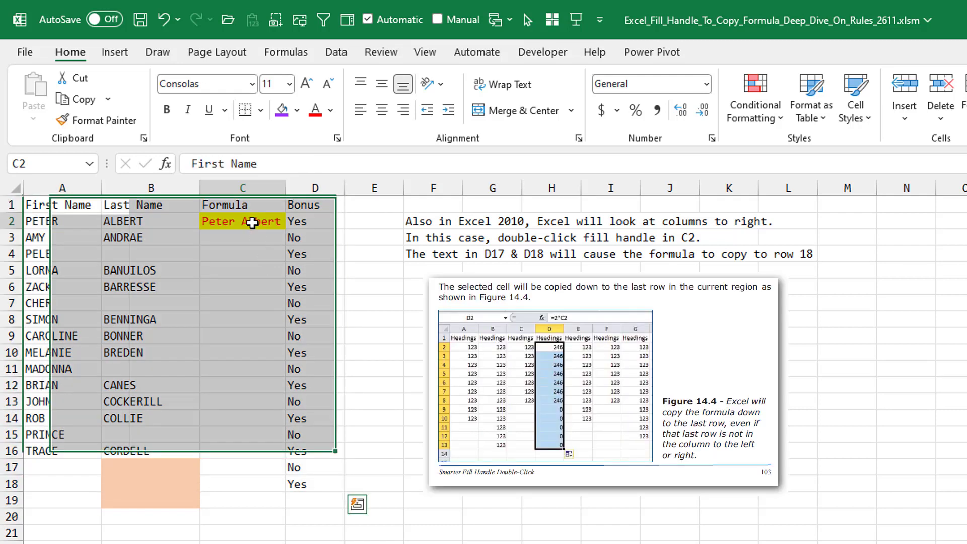
{"action": "double_click", "coordinate": [282, 227]}
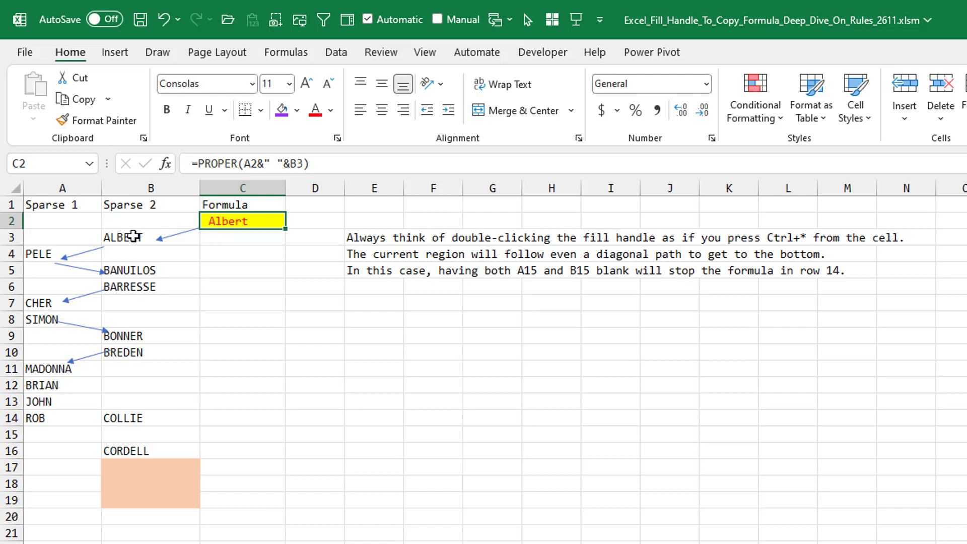
{"action": "left_click", "coordinate": [38, 254]}
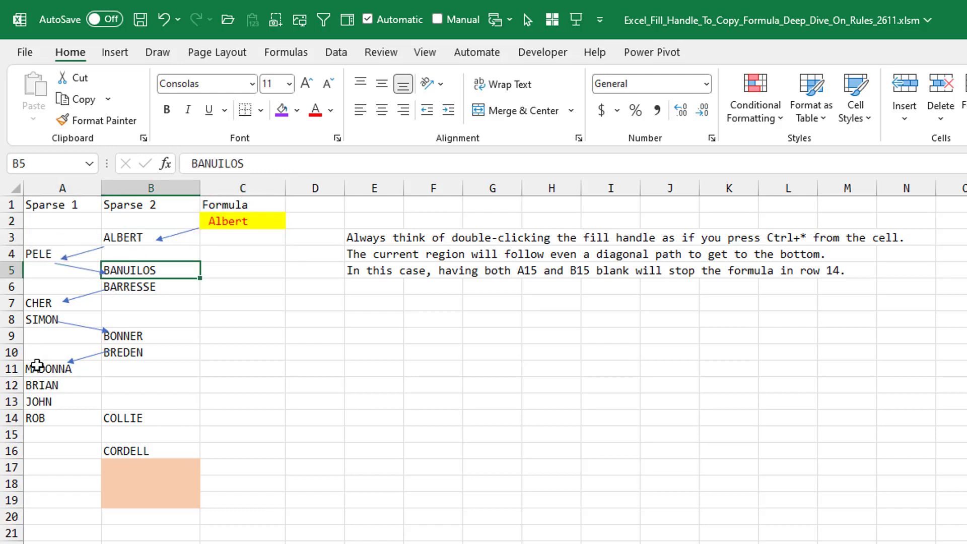
{"action": "mouse_move", "coordinate": [40, 434]}
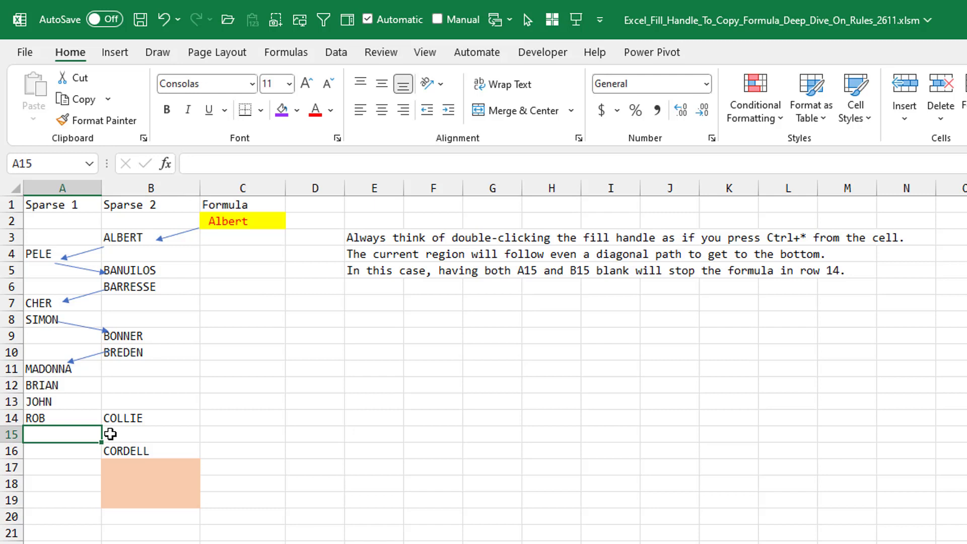
{"action": "left_click", "coordinate": [150, 434]}
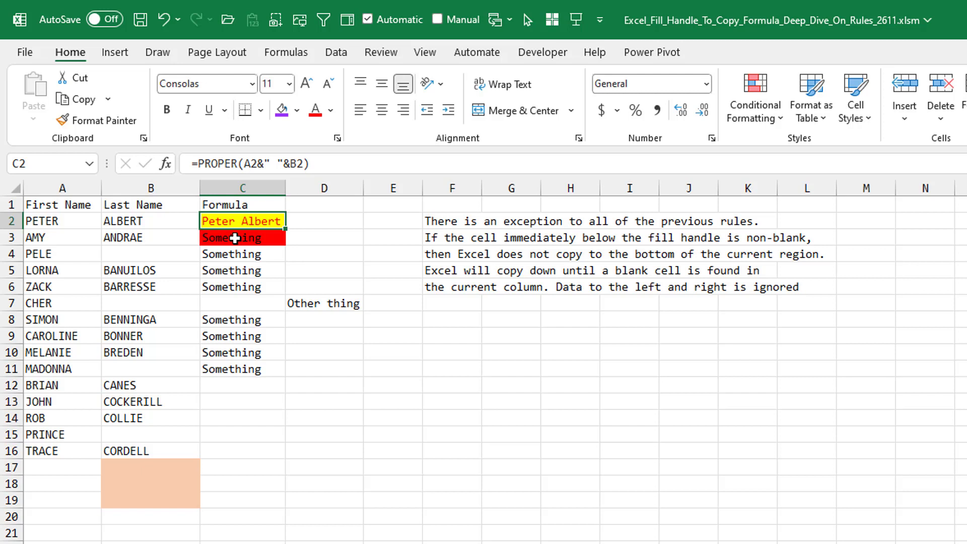
{"action": "mouse_move", "coordinate": [245, 239]}
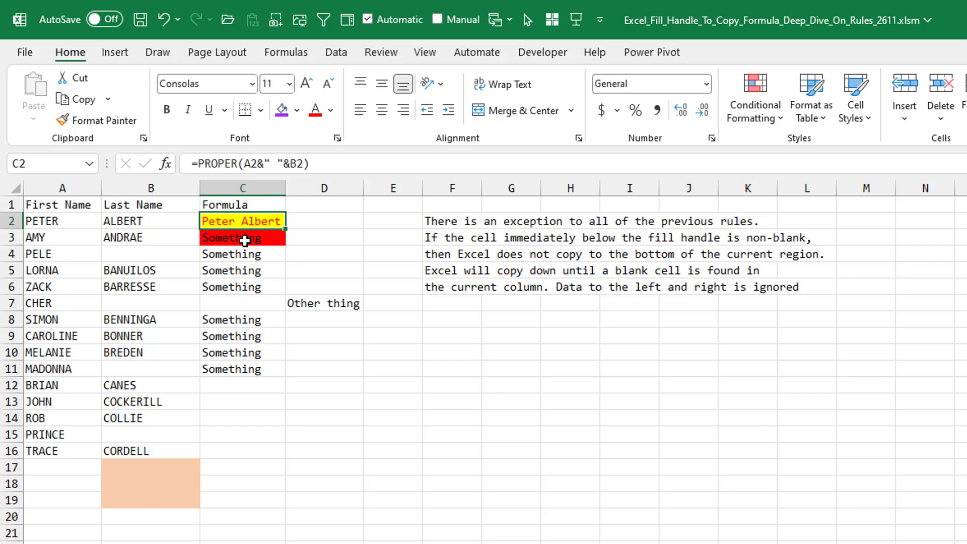
{"action": "left_click", "coordinate": [242, 237]}
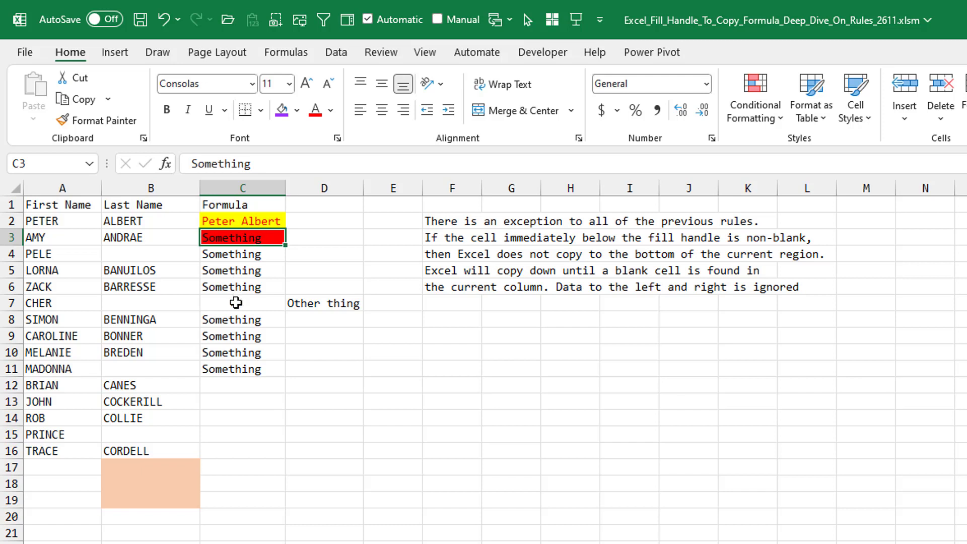
{"action": "mouse_move", "coordinate": [307, 308]}
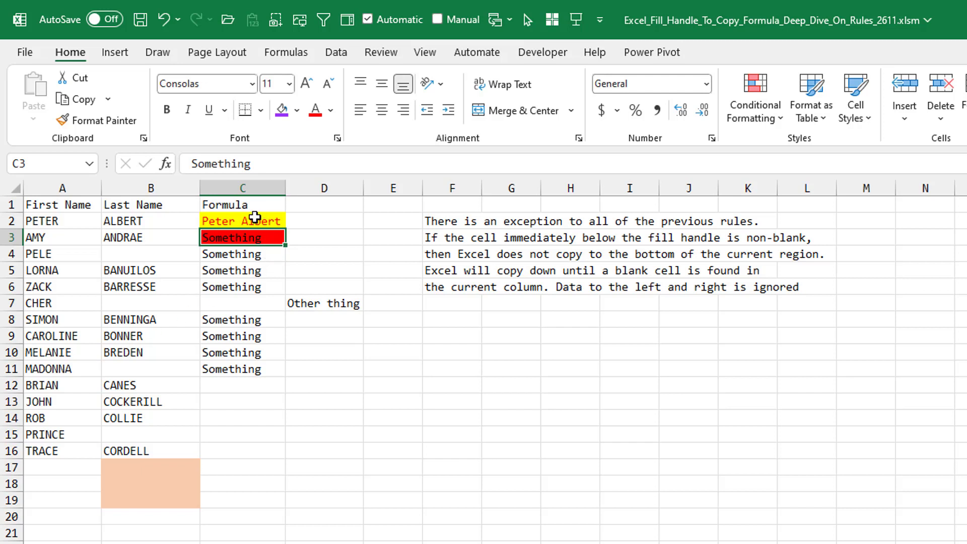
{"action": "left_click", "coordinate": [241, 220]}
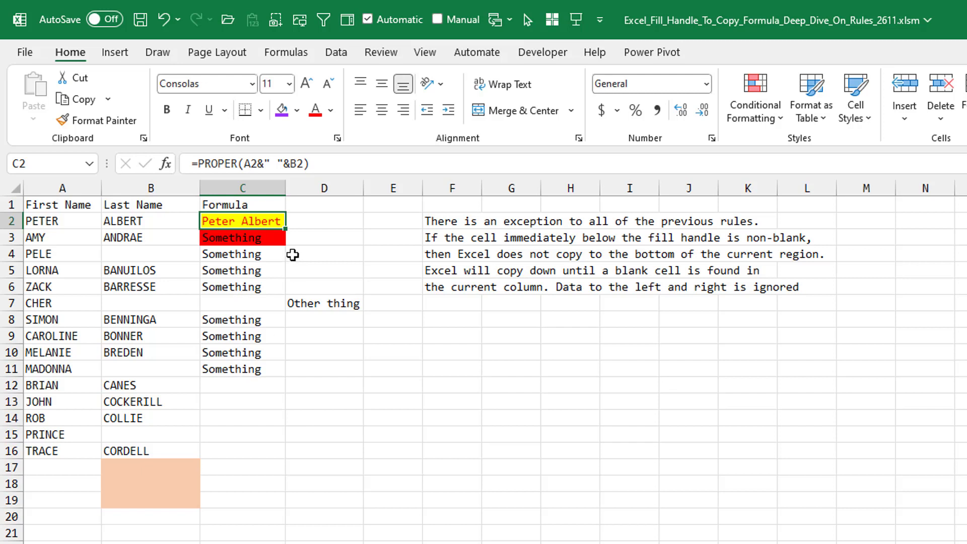
{"action": "left_click_drag", "start_coordinate": [283, 229], "coordinate": [283, 277]}
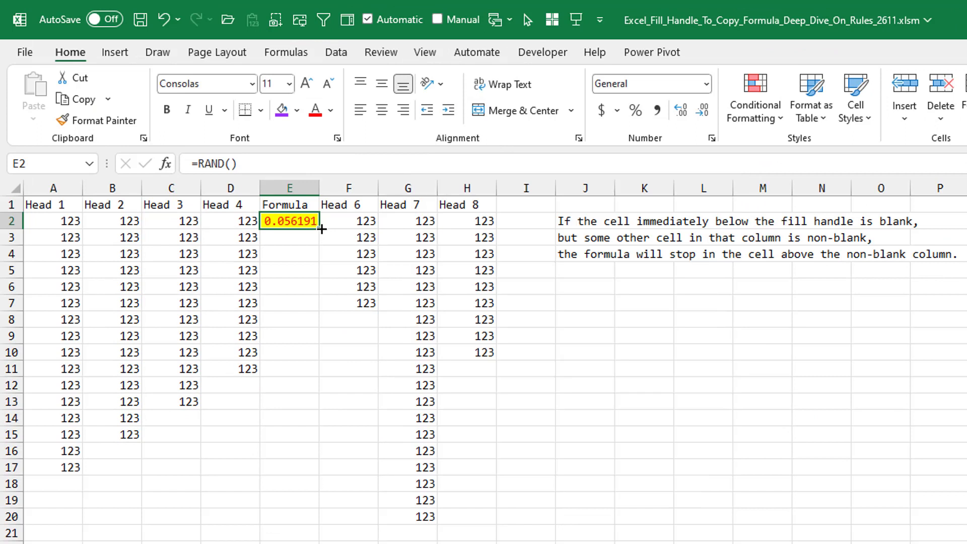
{"action": "mouse_move", "coordinate": [389, 249]}
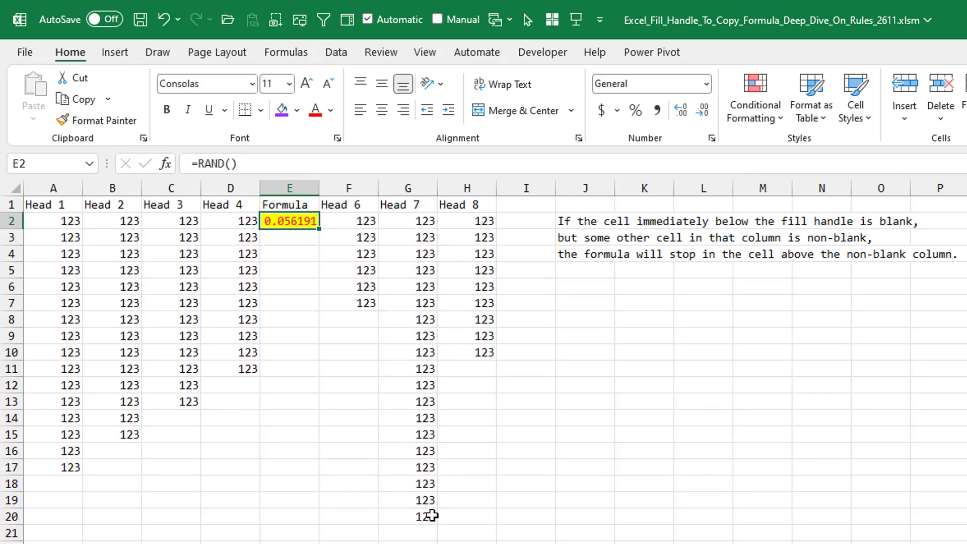
{"action": "mouse_move", "coordinate": [319, 267]}
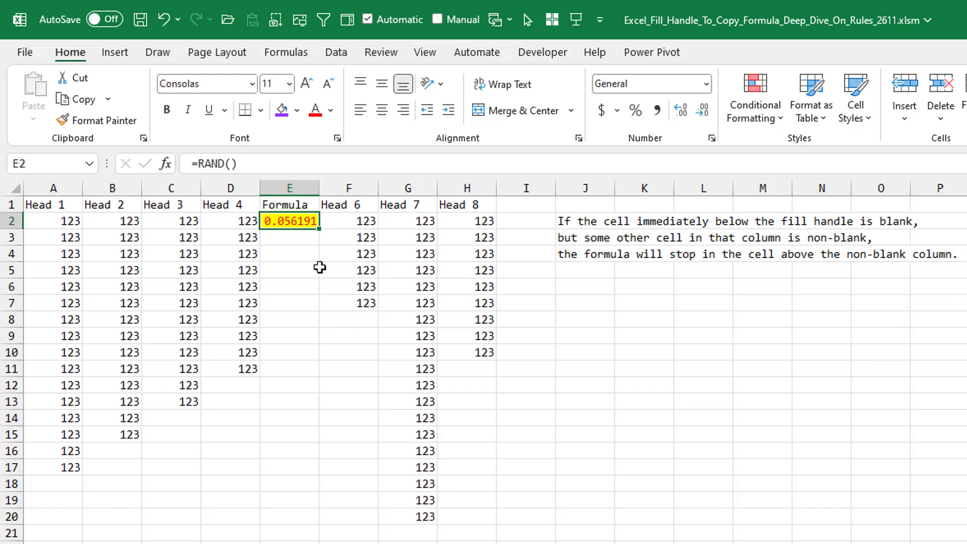
Mark the blank cells beneath the RAND formula and enter STOP there.
{"action": "left_click_drag", "start_coordinate": [318, 228], "coordinate": [318, 517]}
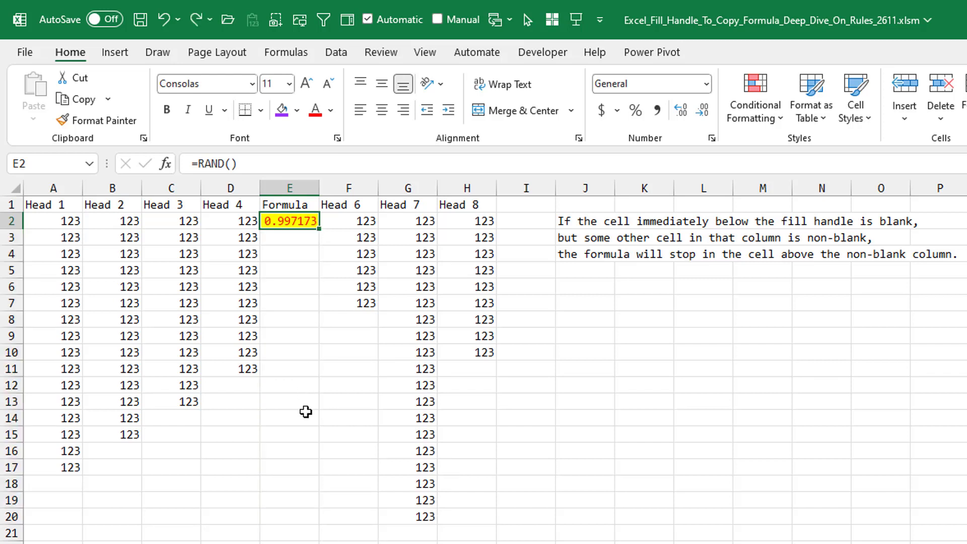
{"action": "left_click_drag", "start_coordinate": [317, 229], "coordinate": [317, 389]}
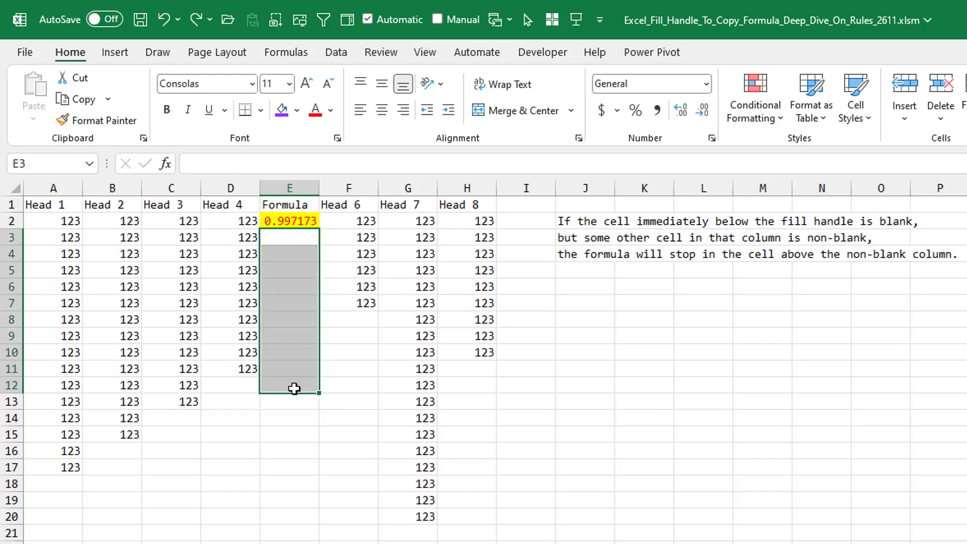
{"action": "type", "text": "STOP!"}
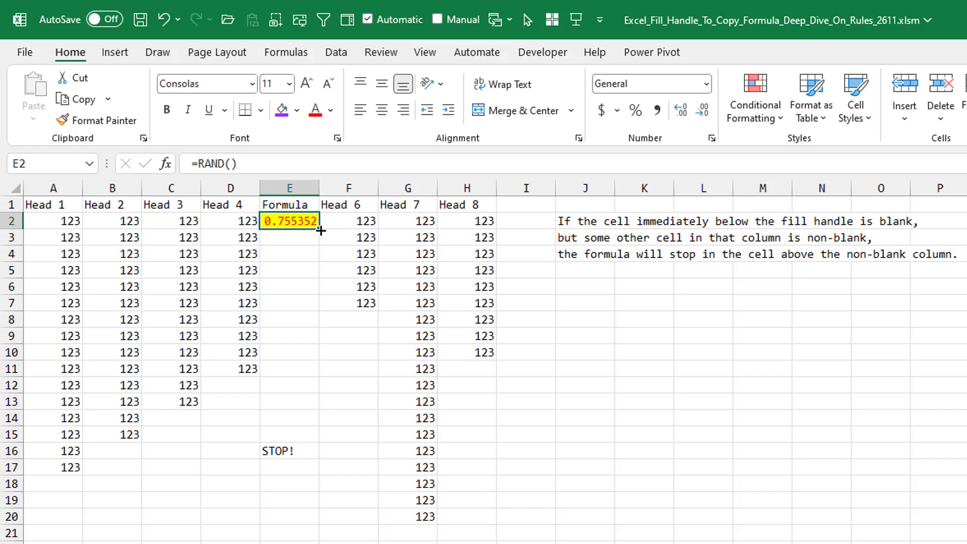
{"action": "mouse_move", "coordinate": [284, 433]}
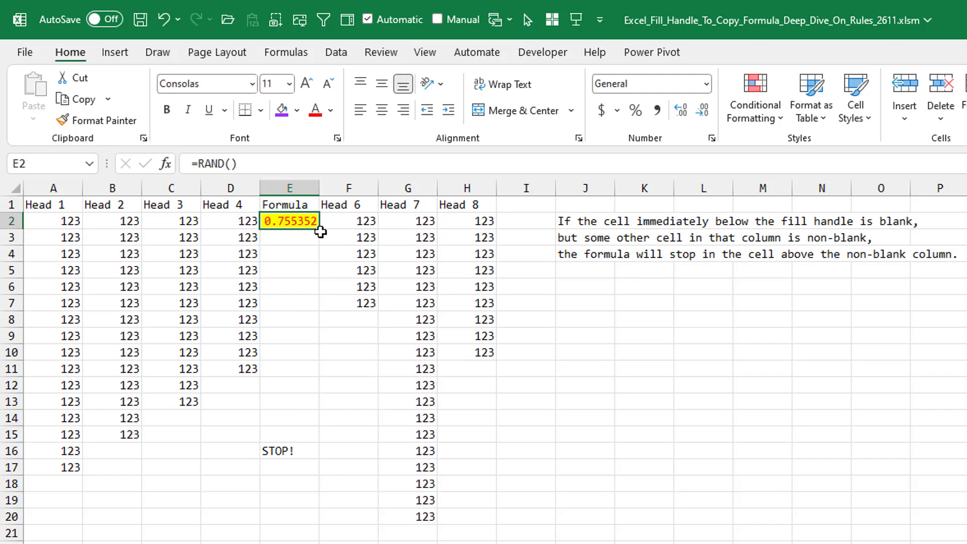
{"action": "left_click_drag", "start_coordinate": [318, 230], "coordinate": [319, 441]}
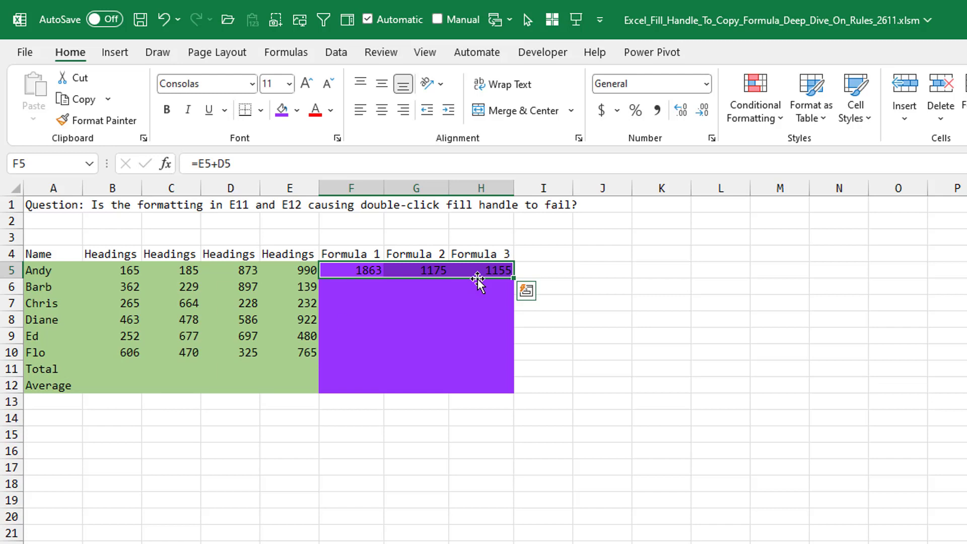
{"action": "mouse_move", "coordinate": [513, 281]}
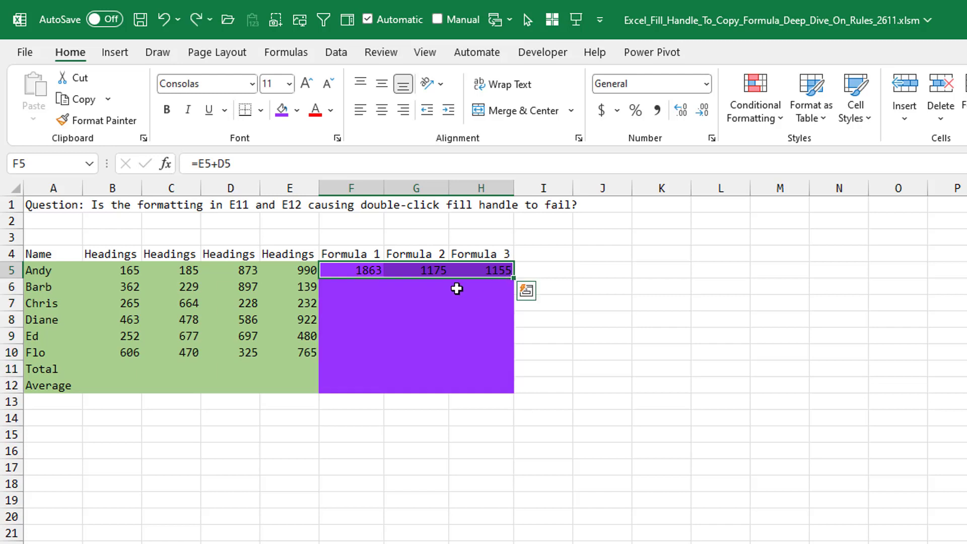
Insert an empty column B, then copy the three row 5 formulas down the table.
{"action": "left_click", "coordinate": [112, 254]}
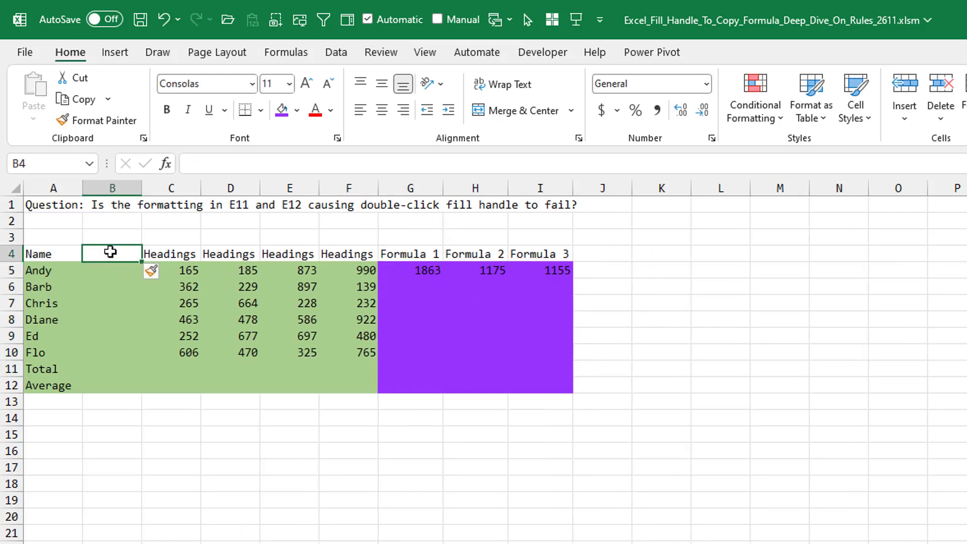
{"action": "left_click_drag", "start_coordinate": [409, 270], "coordinate": [474, 270]}
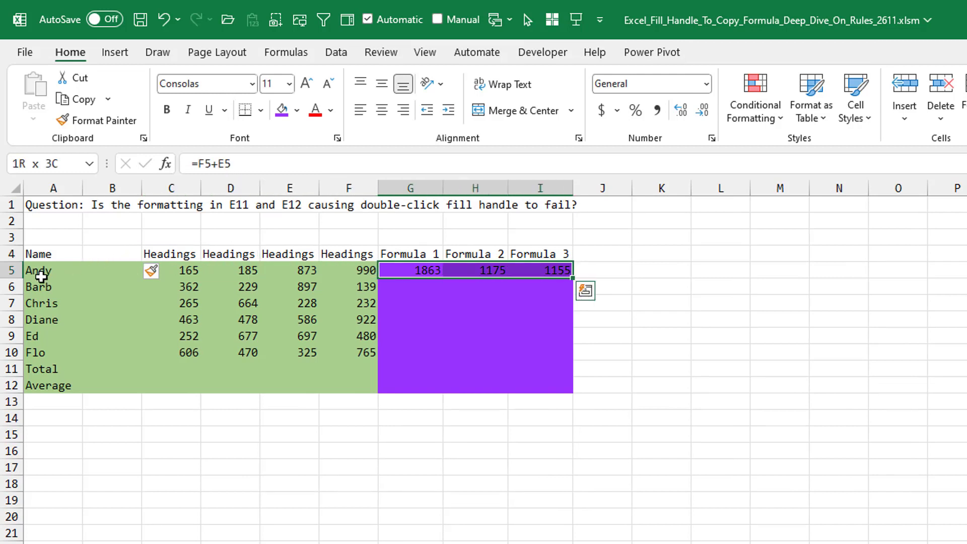
{"action": "mouse_move", "coordinate": [188, 264]}
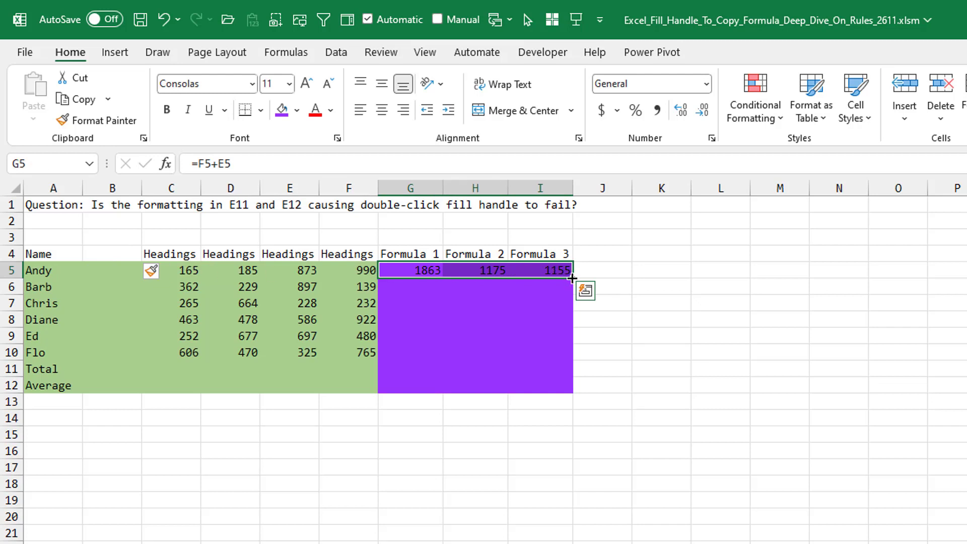
{"action": "double_click", "coordinate": [571, 278]}
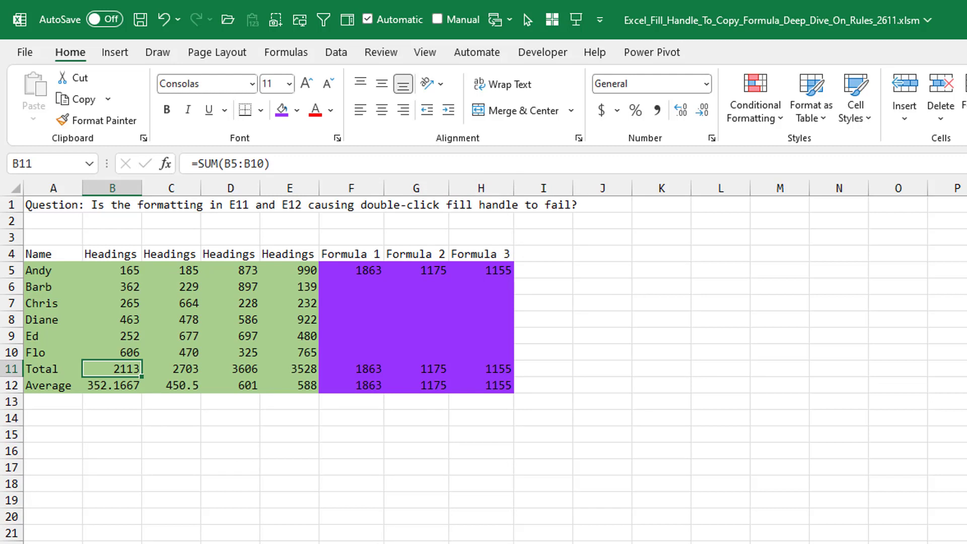
{"action": "mouse_move", "coordinate": [117, 376]}
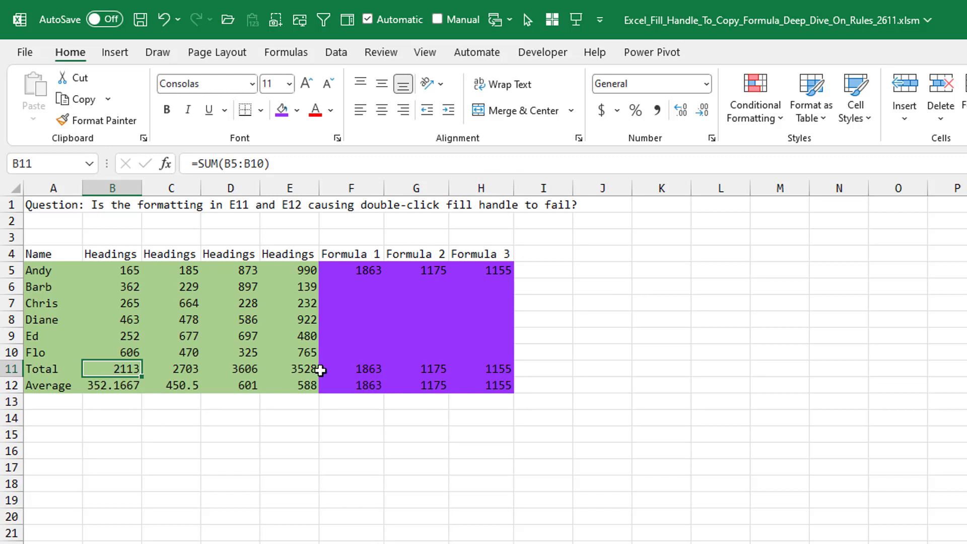
Check the Formula 1 total, then copy the row 5 formulas down through row 10.
{"action": "left_click", "coordinate": [351, 368]}
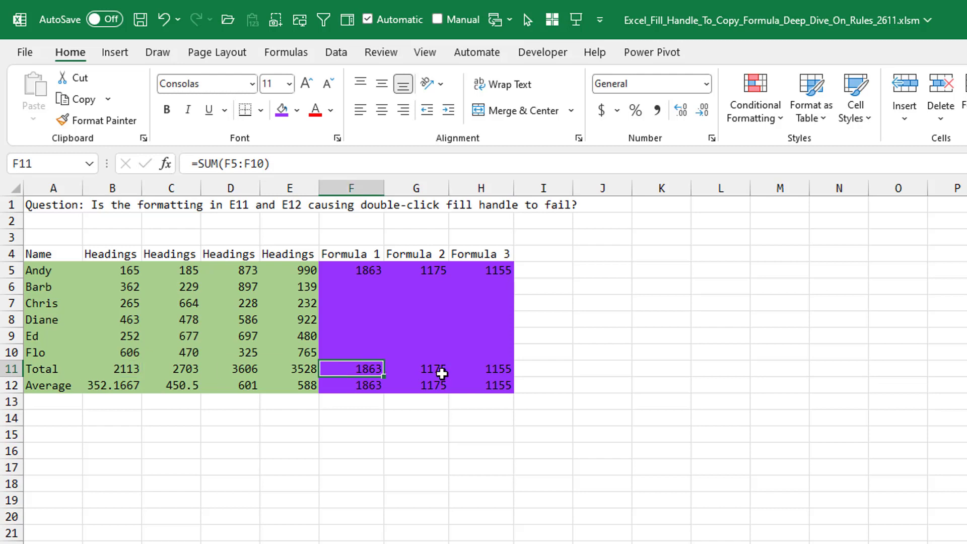
{"action": "left_click", "coordinate": [481, 368]}
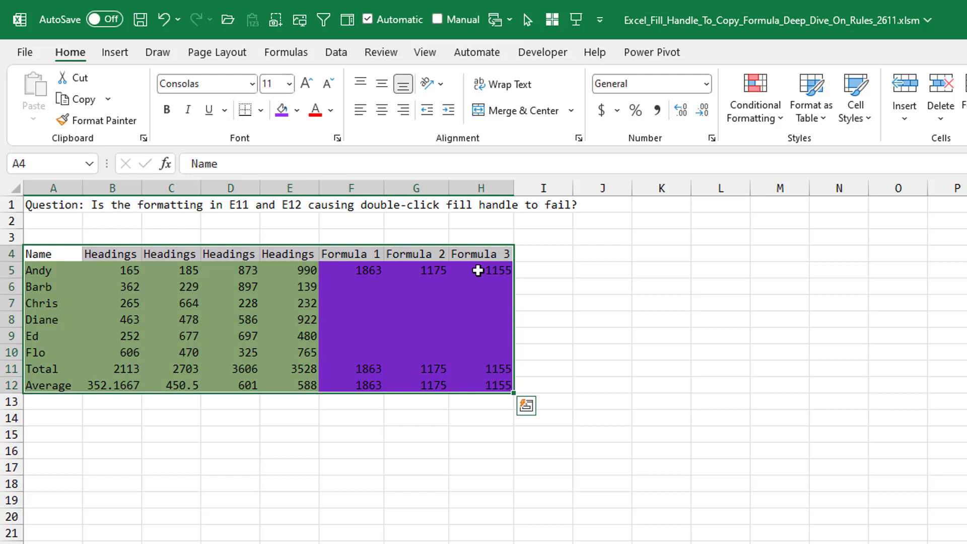
{"action": "mouse_move", "coordinate": [424, 346]}
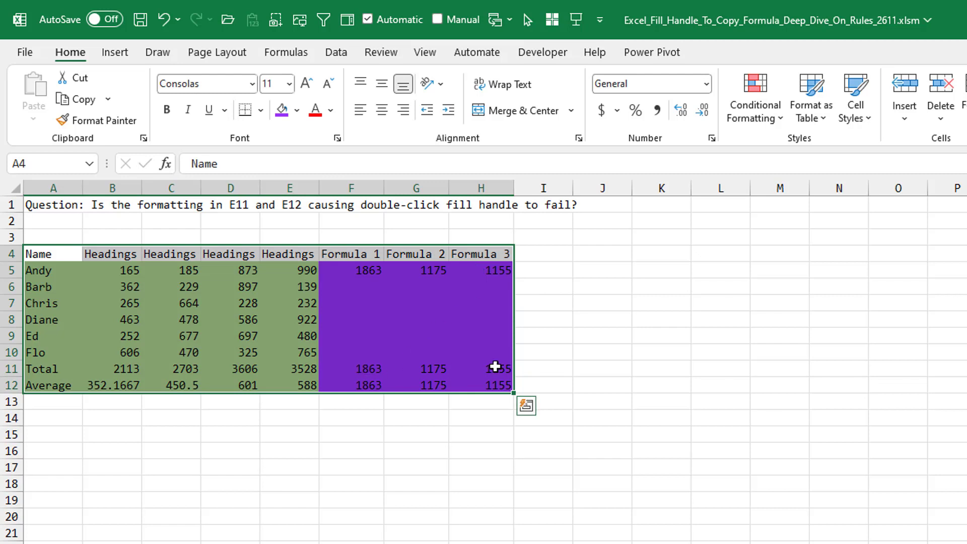
{"action": "left_click", "coordinate": [350, 269]}
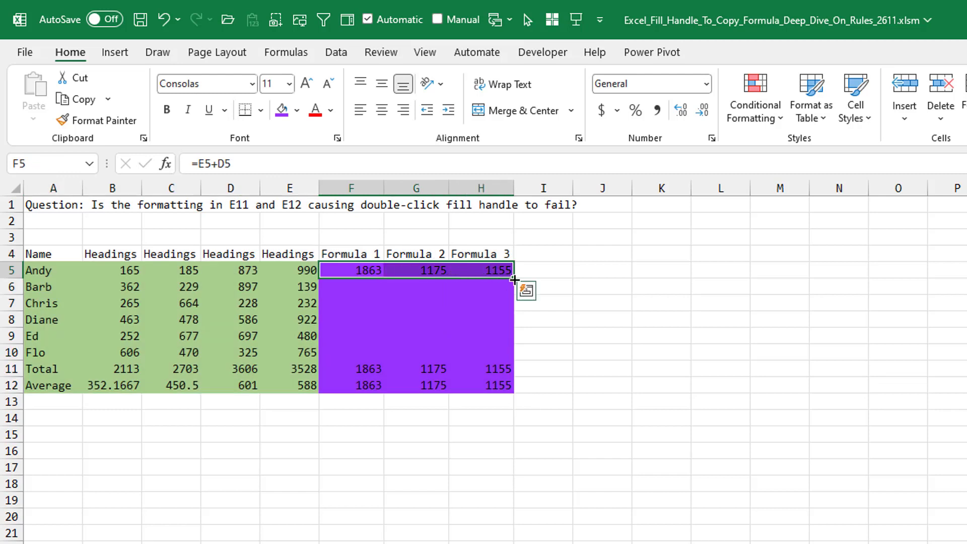
{"action": "double_click", "coordinate": [515, 280]}
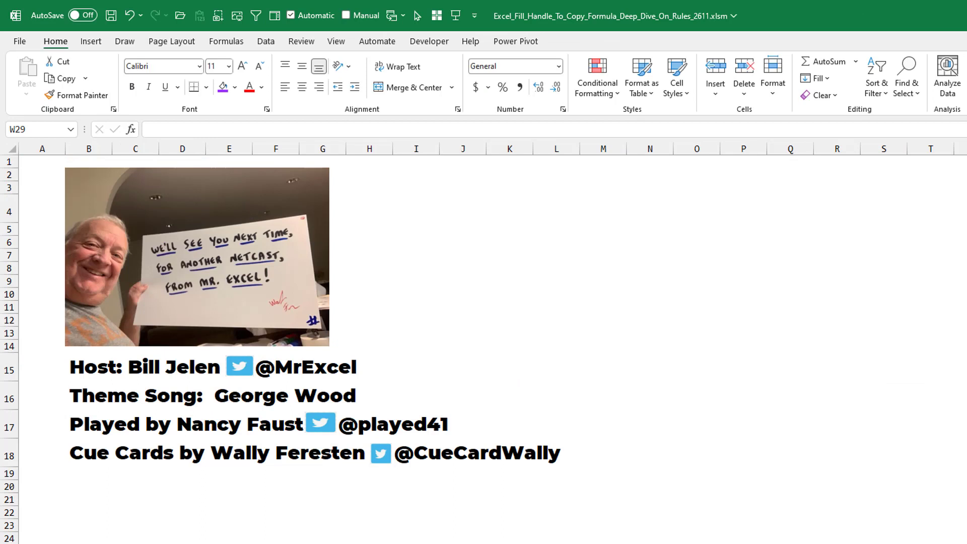
Move on to the closing credits with the MrExcel channel subscribe promo.
{"action": "left_click", "coordinate": [497, 219]}
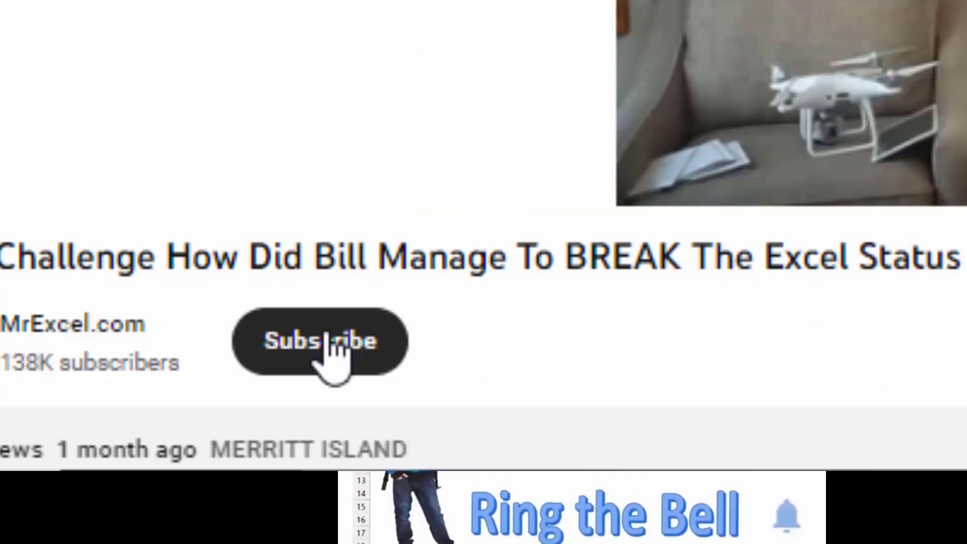
{"action": "left_click", "coordinate": [320, 341]}
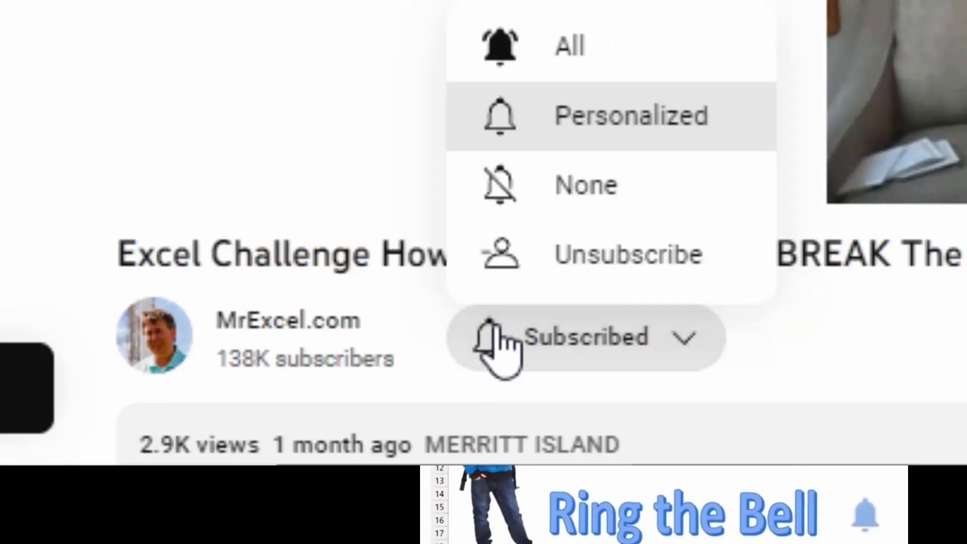
{"action": "left_click", "coordinate": [582, 338]}
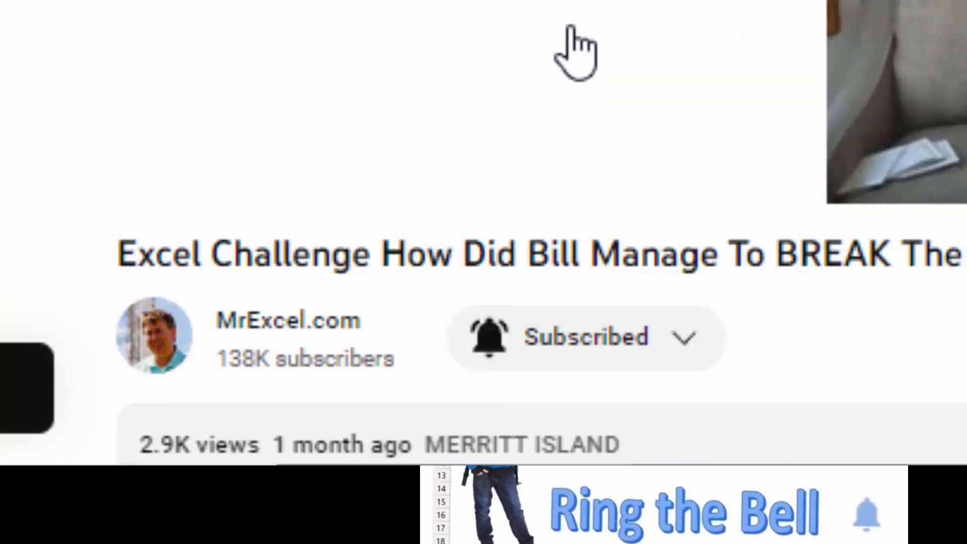